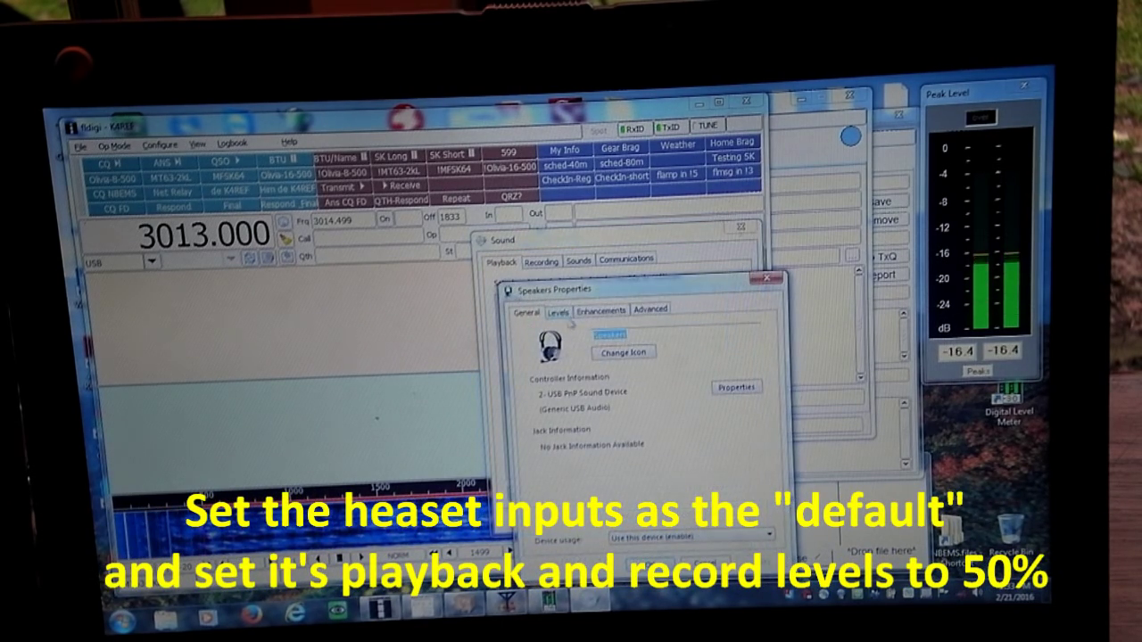
Close the USB headset speaker properties and switch to the Recording devices list.
click(557, 313)
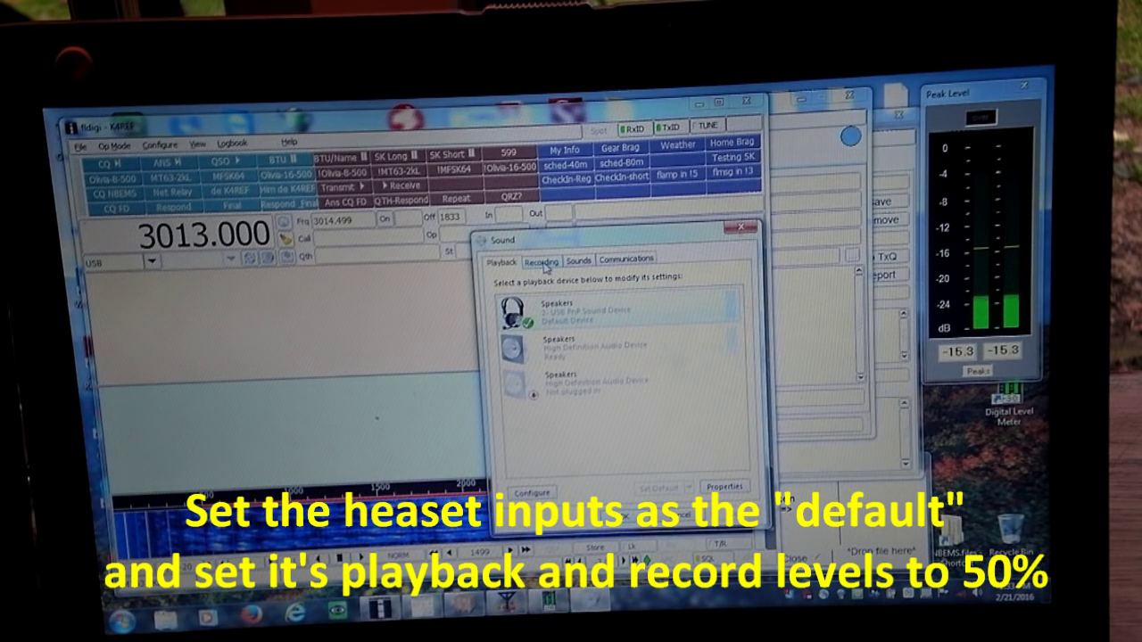
click(540, 260)
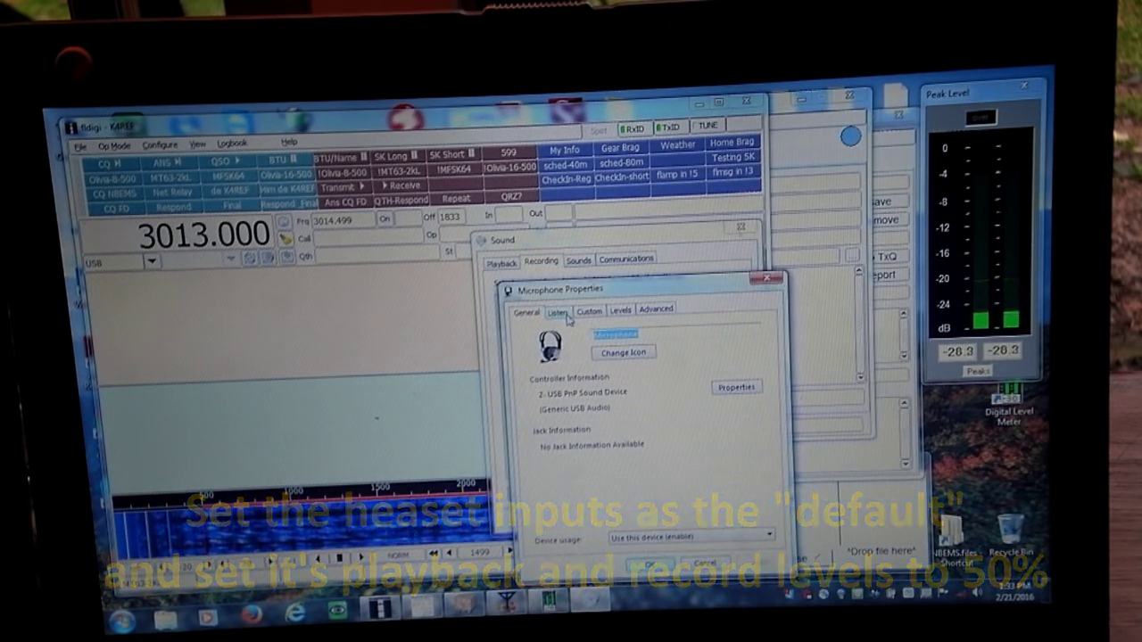
Review the headset microphone's Listen and Levels settings.
click(557, 311)
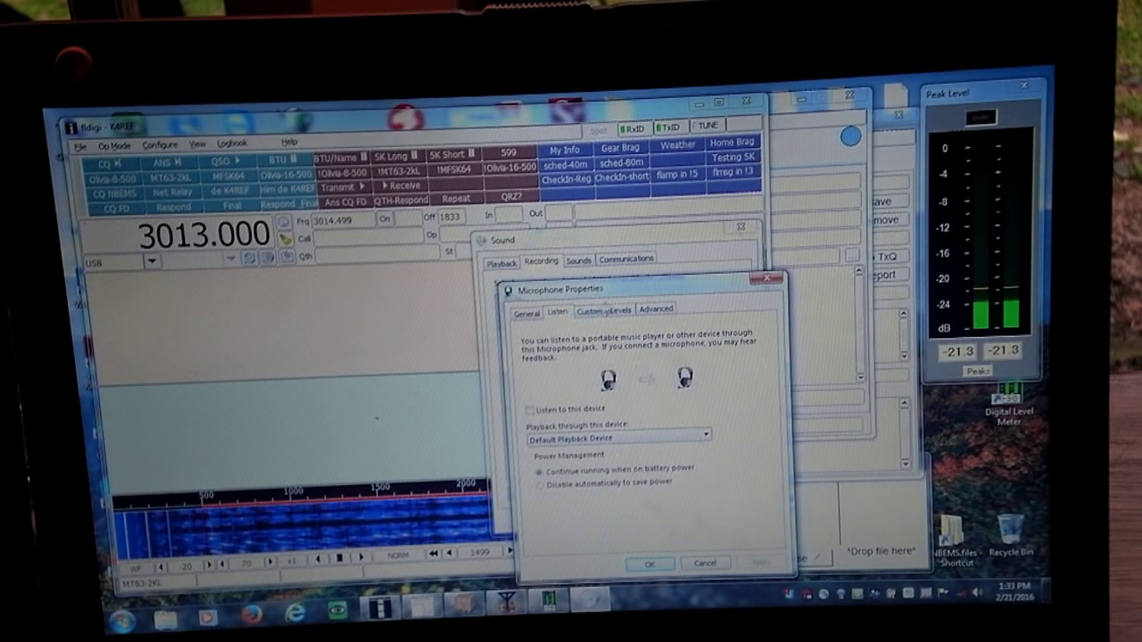
click(620, 310)
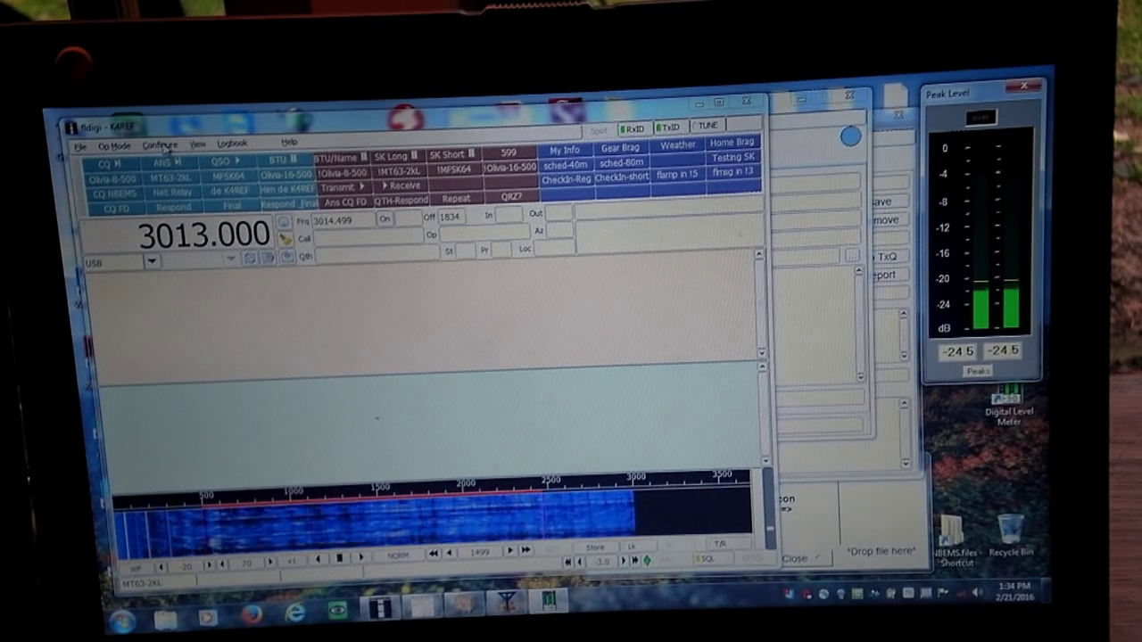
Open fldigi's Sound Card configuration and enable PortAudio on the Devices tab.
click(159, 144)
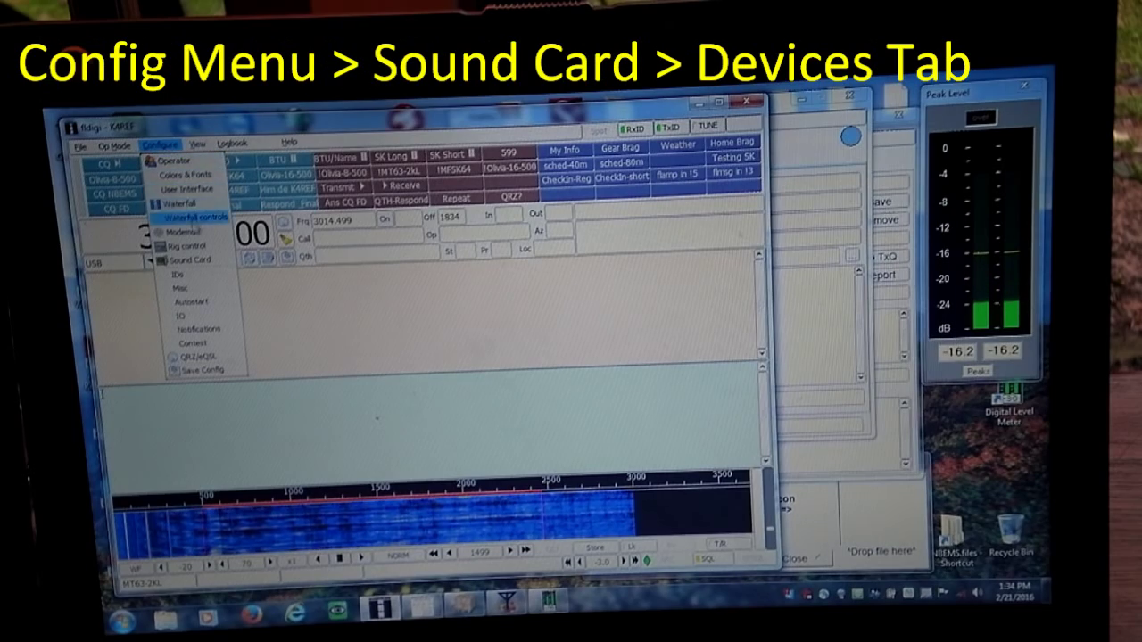
click(193, 260)
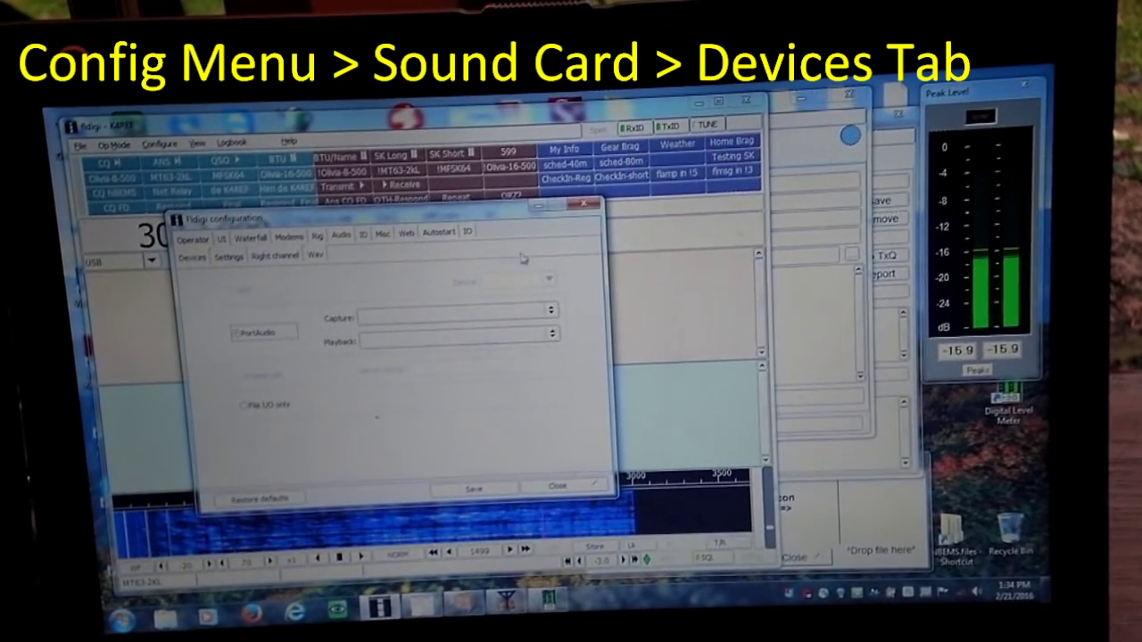
click(552, 310)
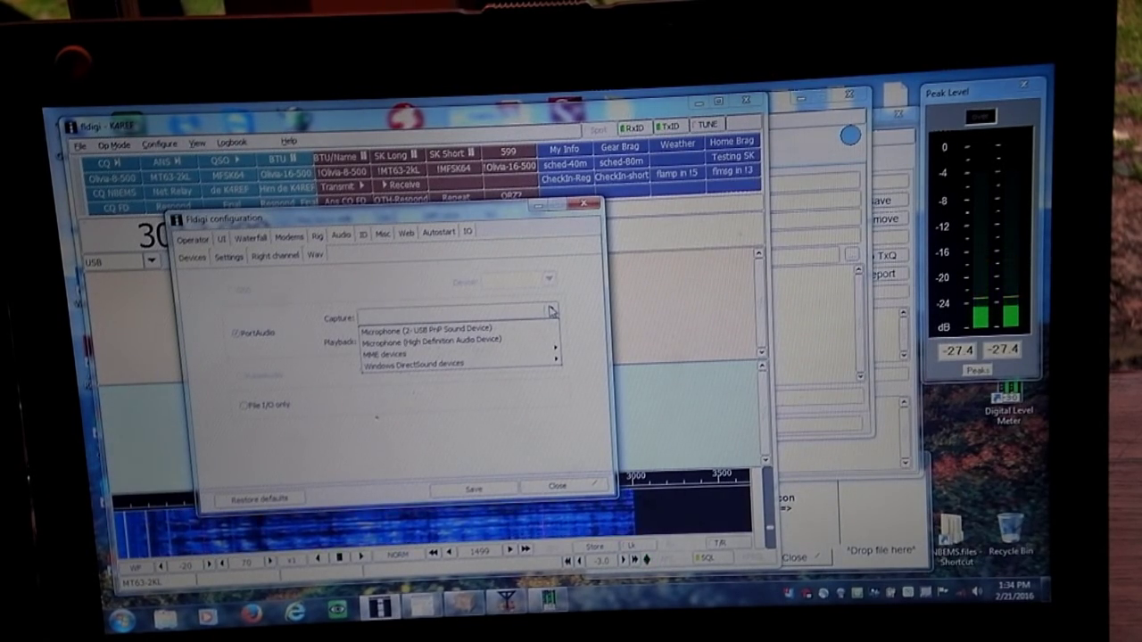
Set capture to Microphone (2- USB PnP Sound Device), playback to its Speakers, and close.
click(456, 327)
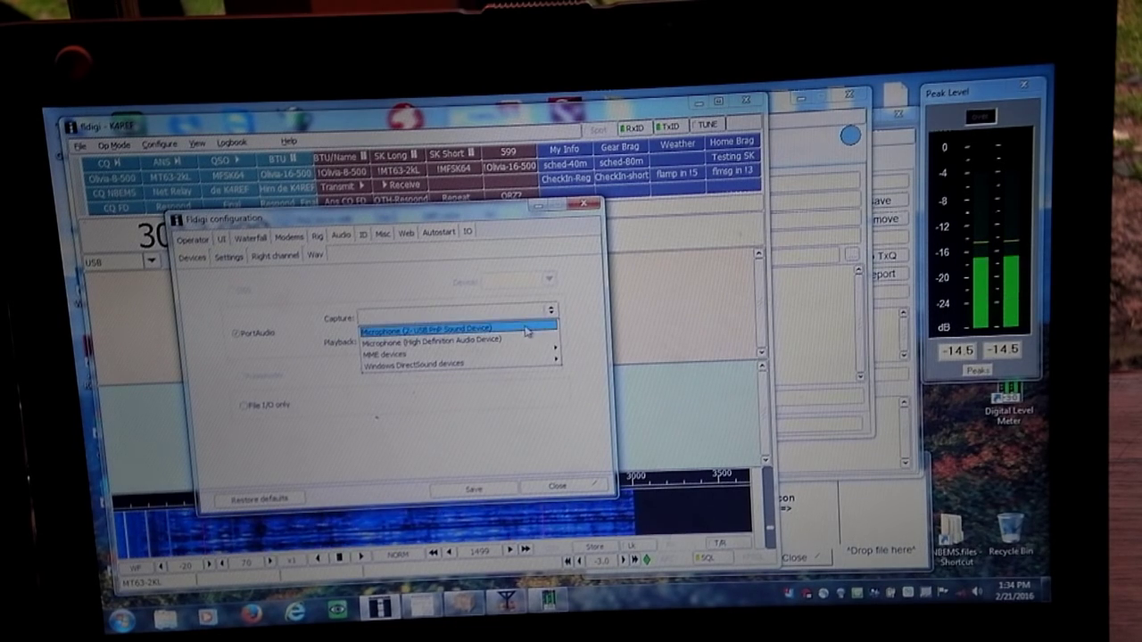
click(437, 325)
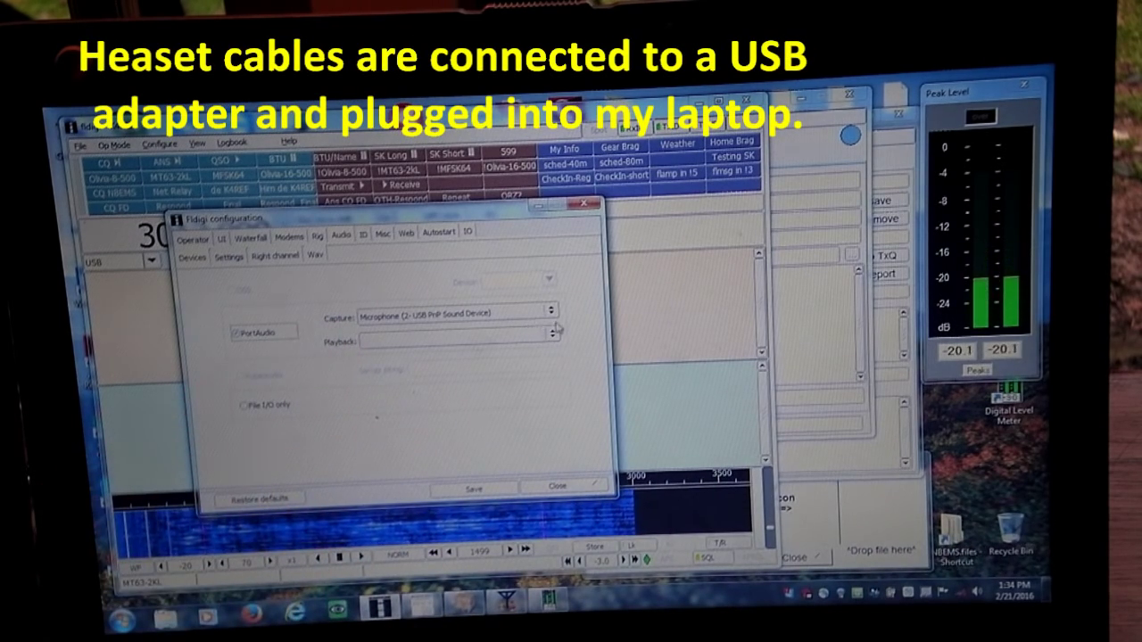
click(550, 342)
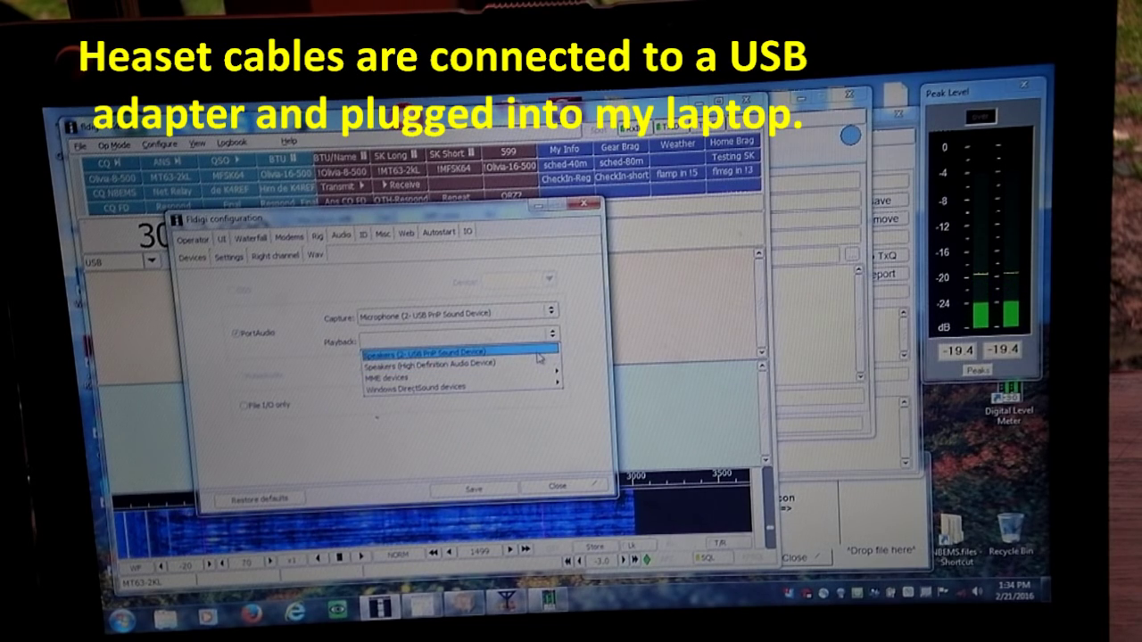
click(455, 339)
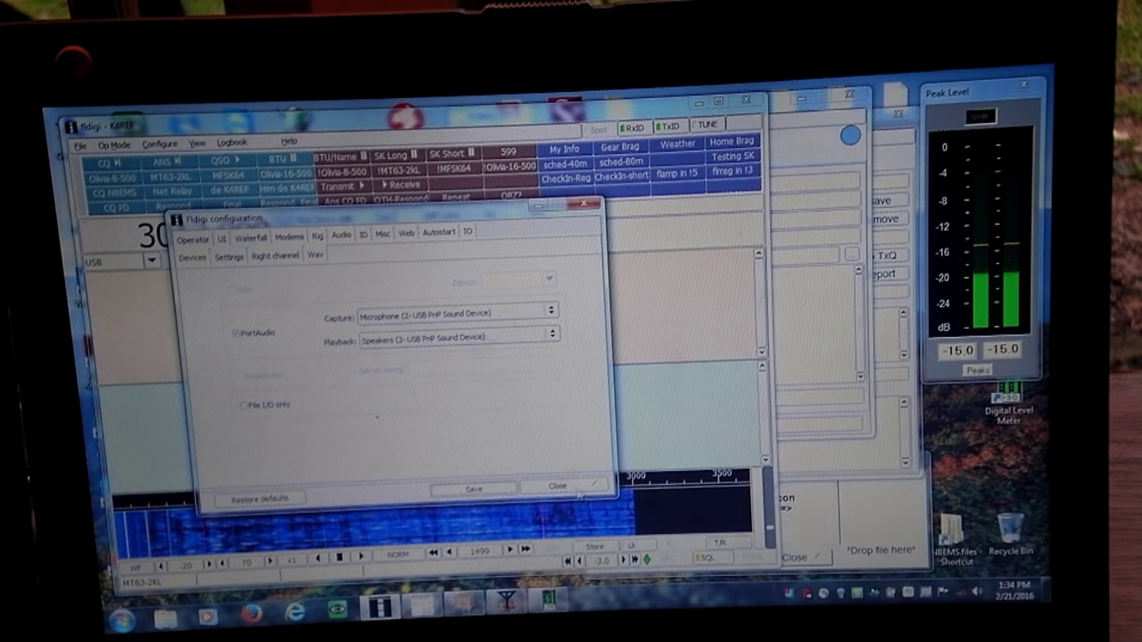
click(557, 484)
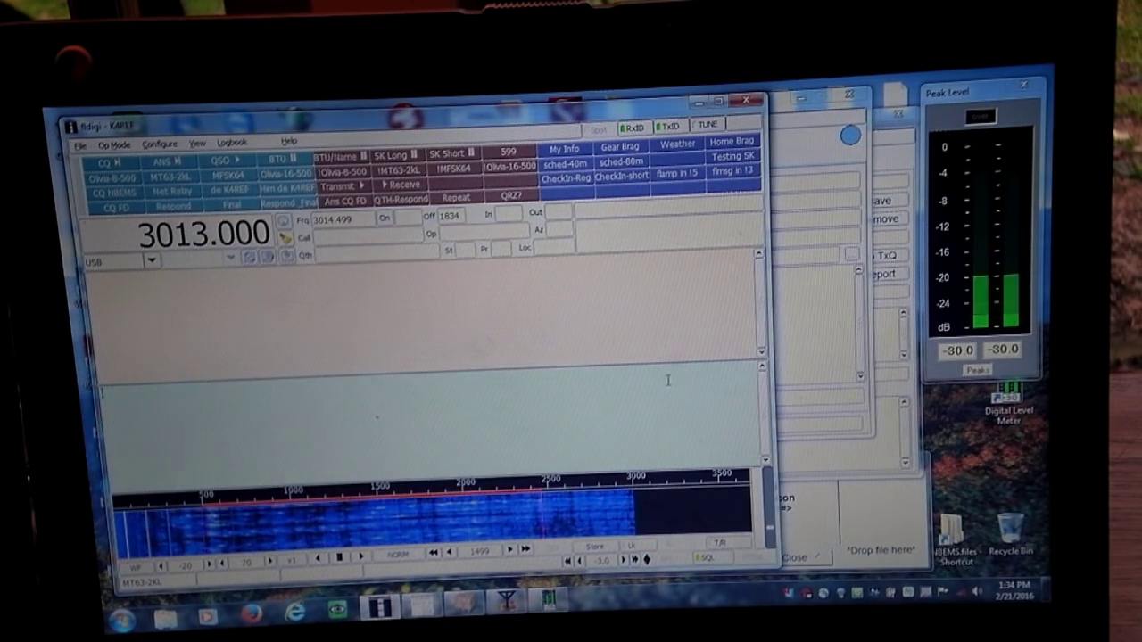